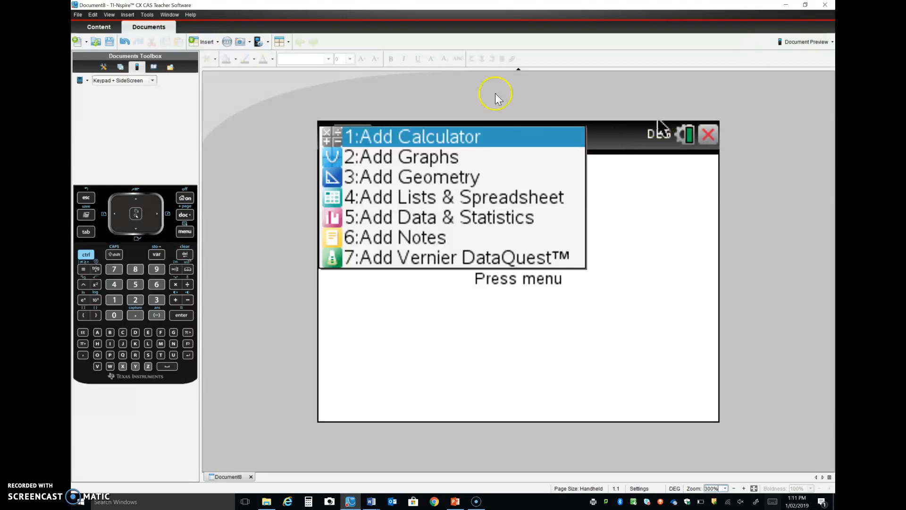
pyautogui.moveTo(432, 140)
pyautogui.write('0.89·60')
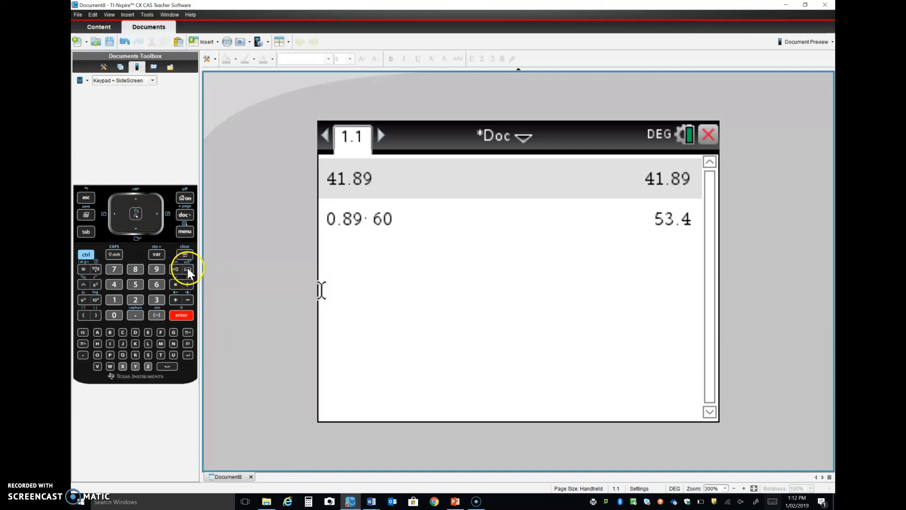
# - Insert ▸DMS from the Catalog's D section so the entry reads Ans▸DMS
pyautogui.click(186, 269)
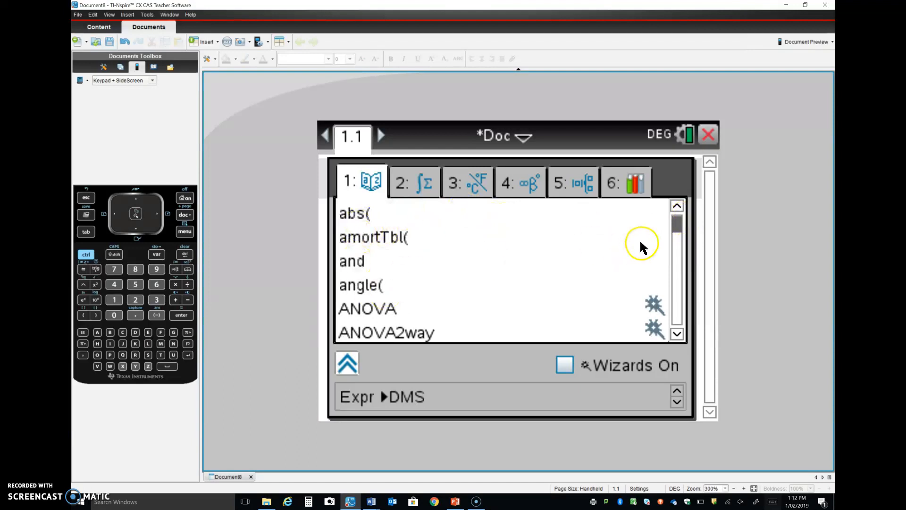
pyautogui.moveTo(508, 272)
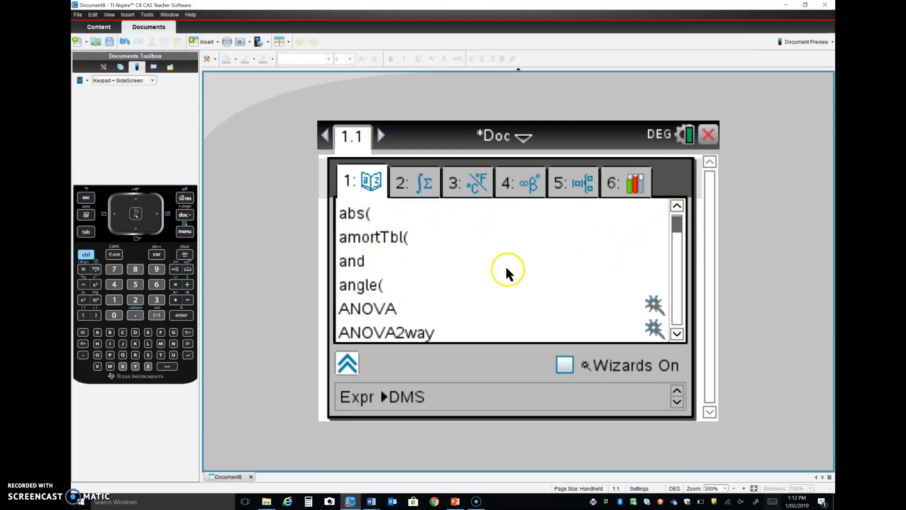
pyautogui.click(122, 331)
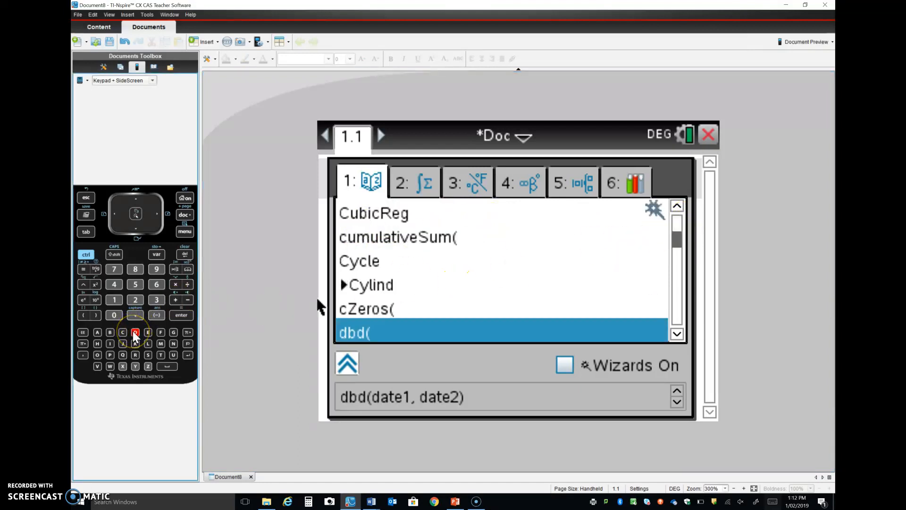
pyautogui.click(677, 334)
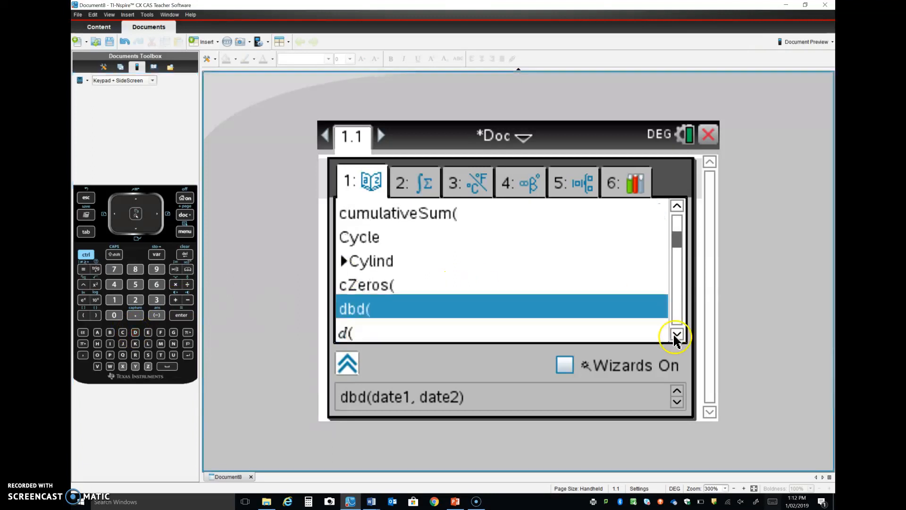
pyautogui.click(676, 336)
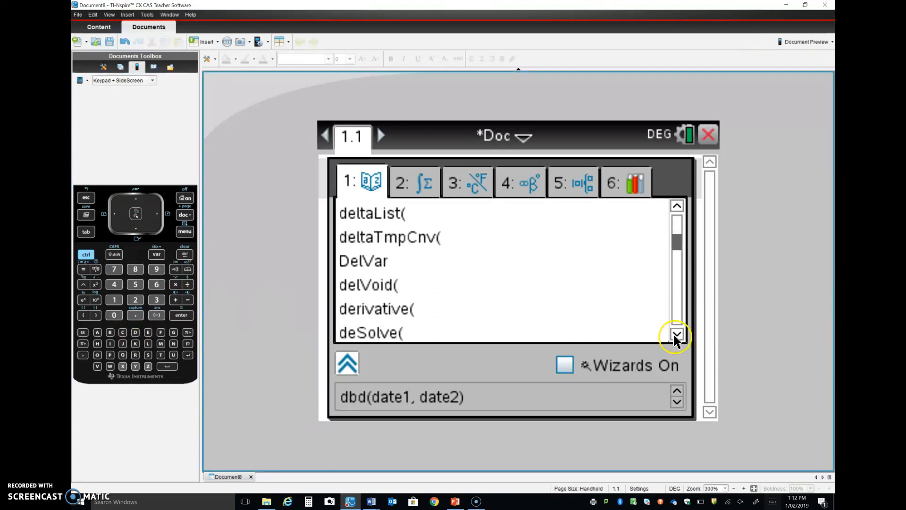
pyautogui.click(676, 336)
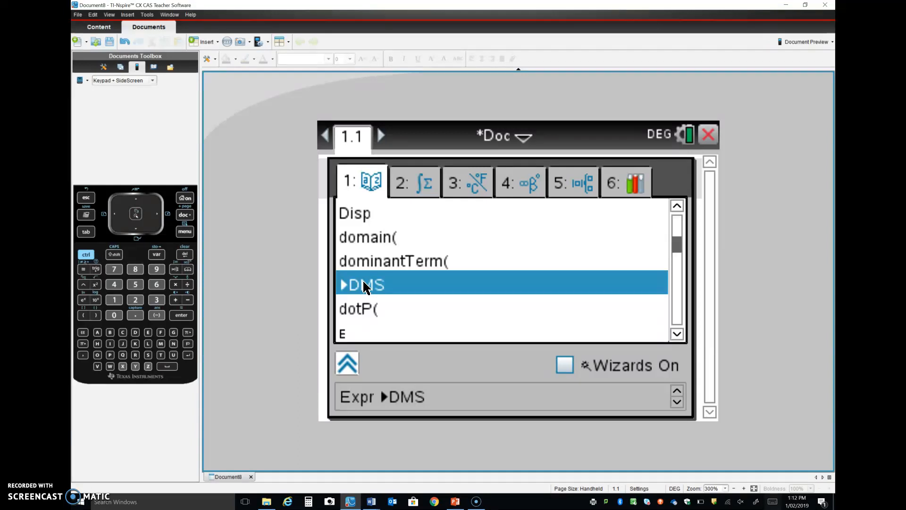
pyautogui.doubleClick(366, 284)
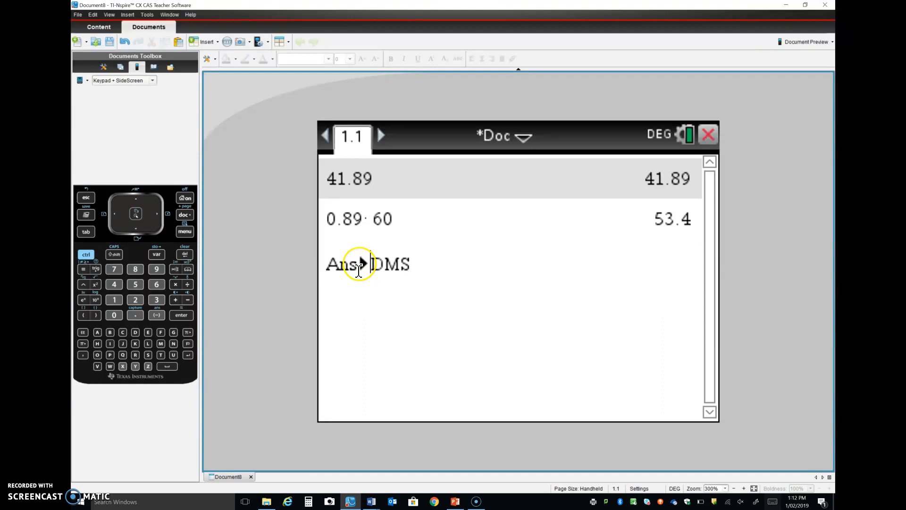
# - Evaluate 53.4▸DMS to 53°24′ and 41.89▸DMS to 41°53′24″
pyautogui.press('enter')
pyautogui.write('41.89')
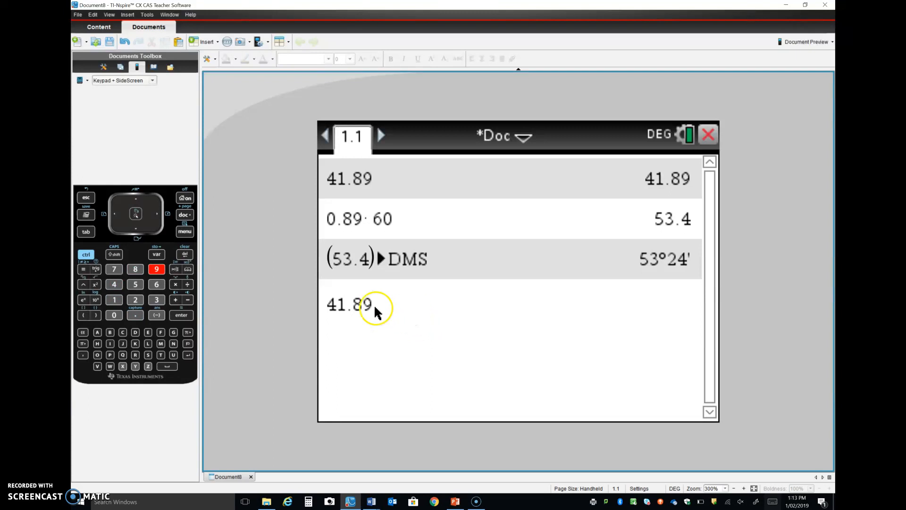
pyautogui.click(187, 268)
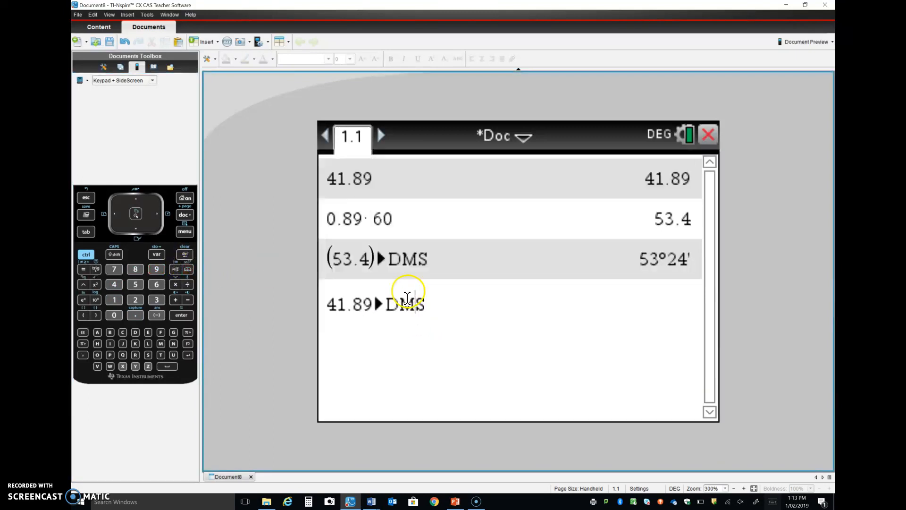
pyautogui.press('enter')
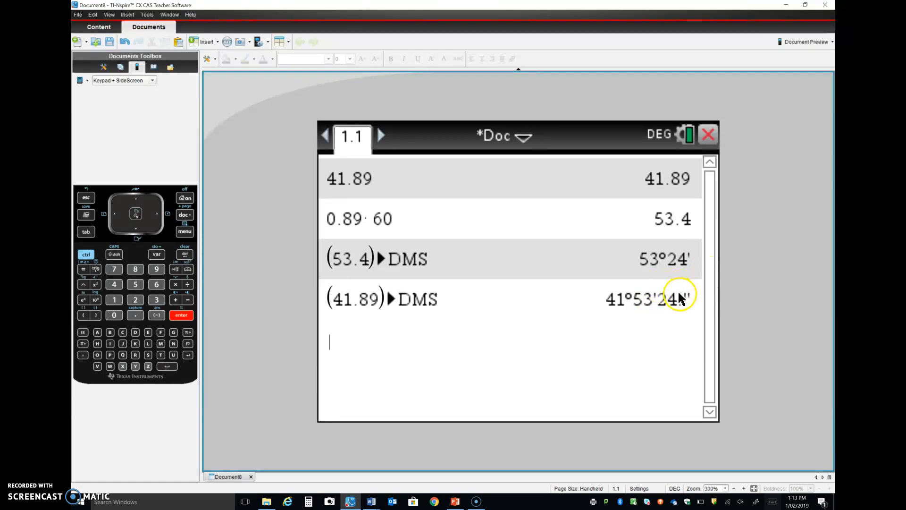
pyautogui.moveTo(670, 305)
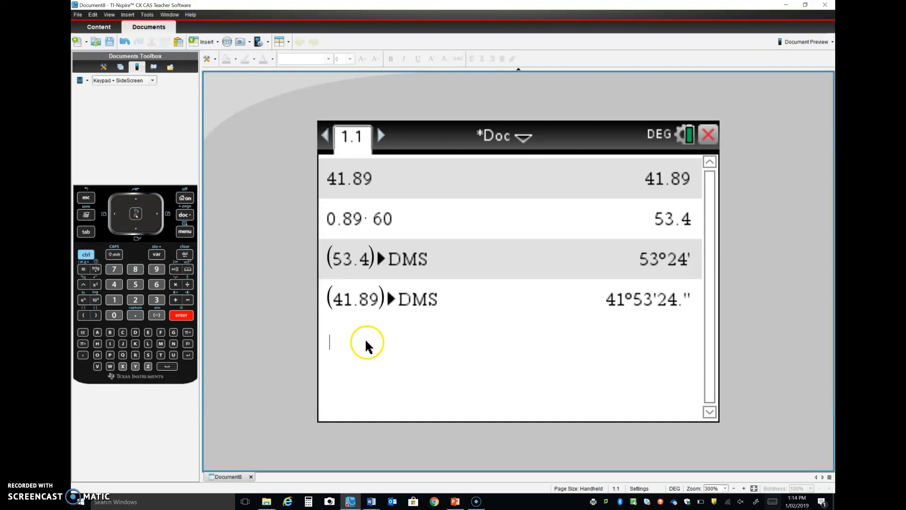
pyautogui.moveTo(300, 375)
pyautogui.write('53')
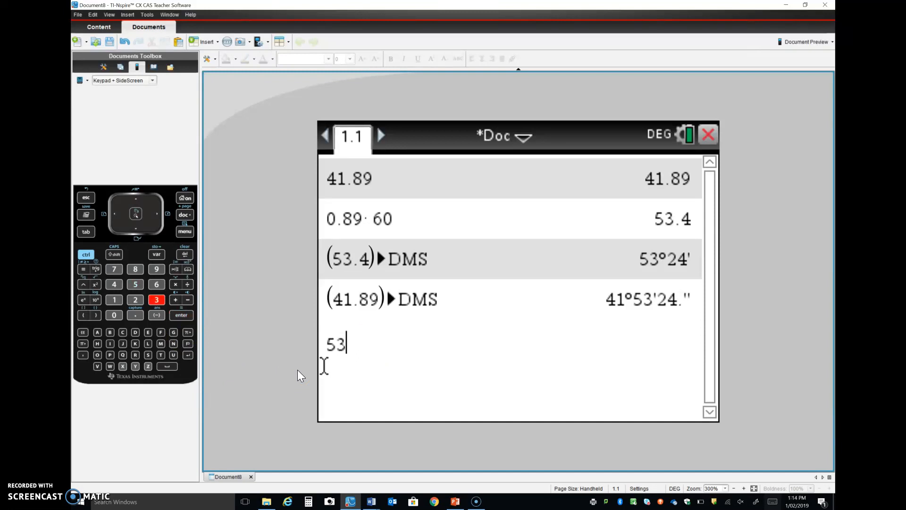
# - Enter 53°24′ with palette symbols and evaluate it to 53.4 decimal degrees
pyautogui.click(83, 343)
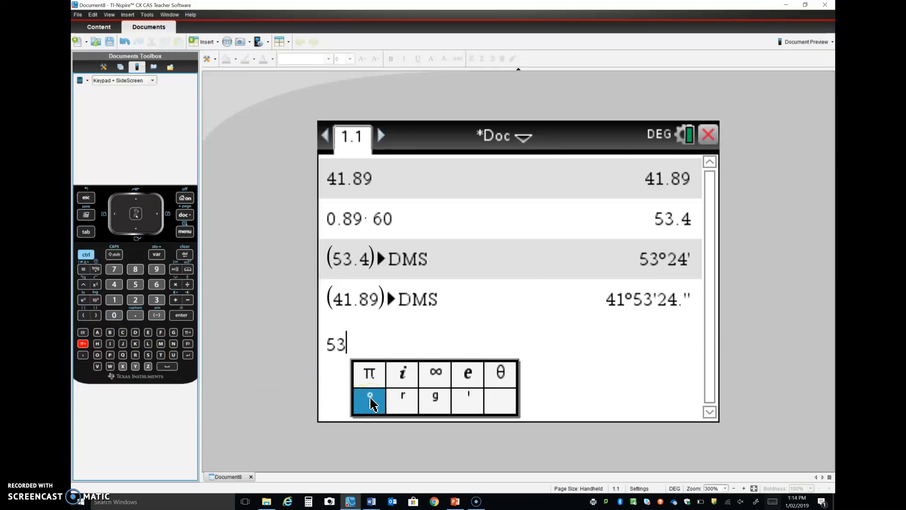
pyautogui.moveTo(369, 372)
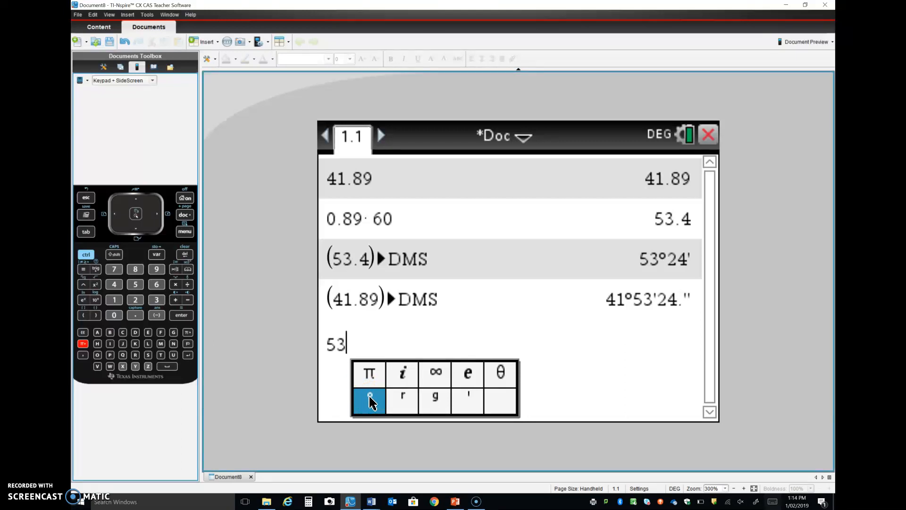
pyautogui.click(369, 399)
pyautogui.write('°24')
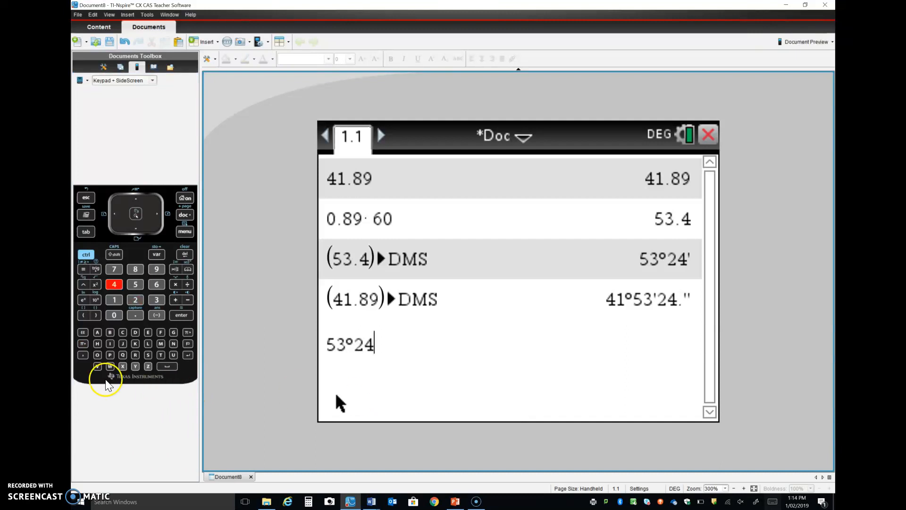
pyautogui.click(82, 344)
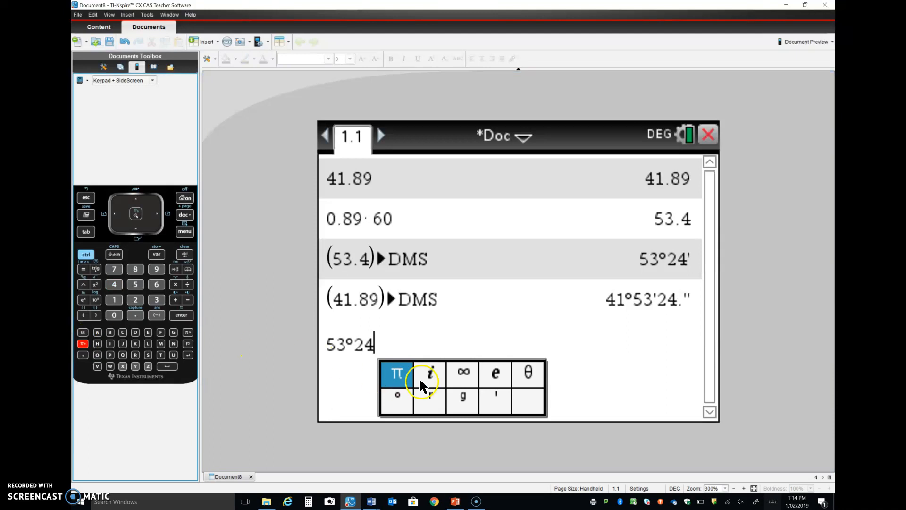
pyautogui.click(495, 394)
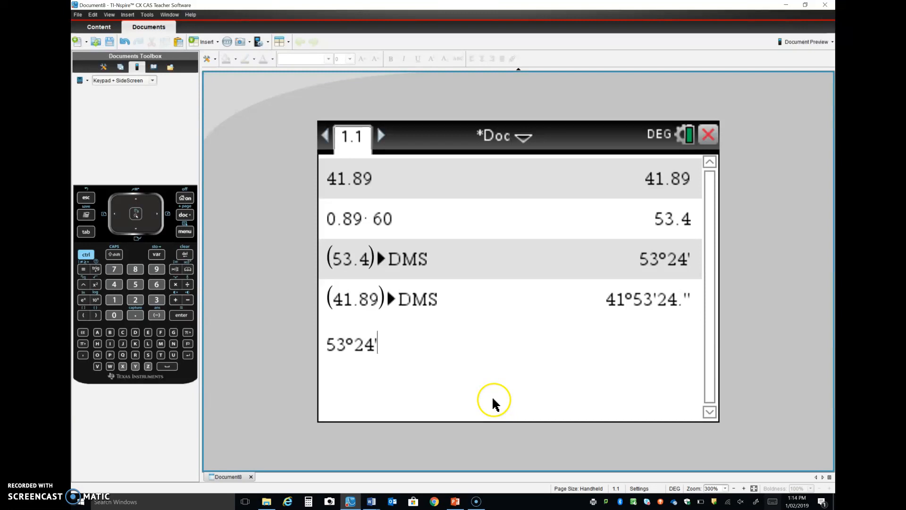
pyautogui.press('enter')
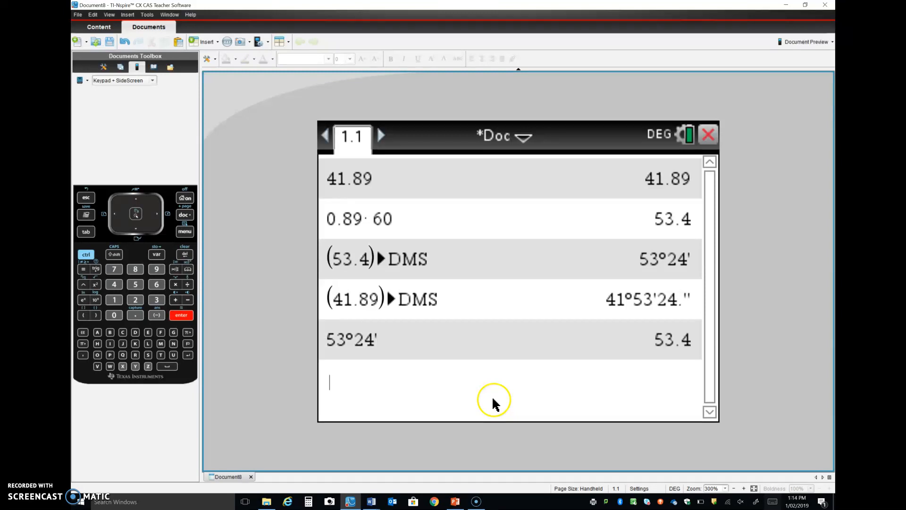